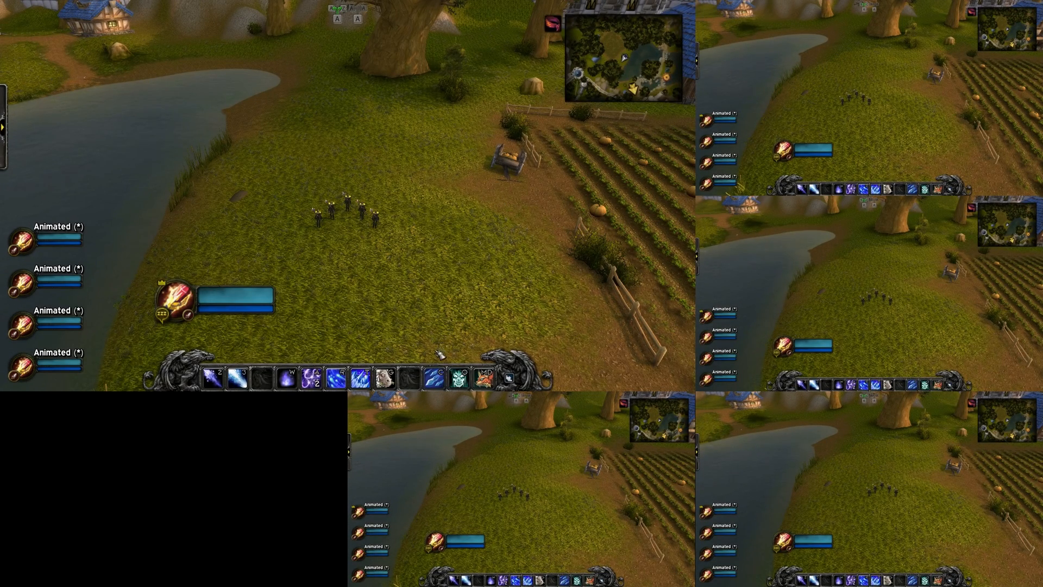
- Switch from the World of Warcraft windows to the ISBoxer Toolkit main window
left_click(433, 378)
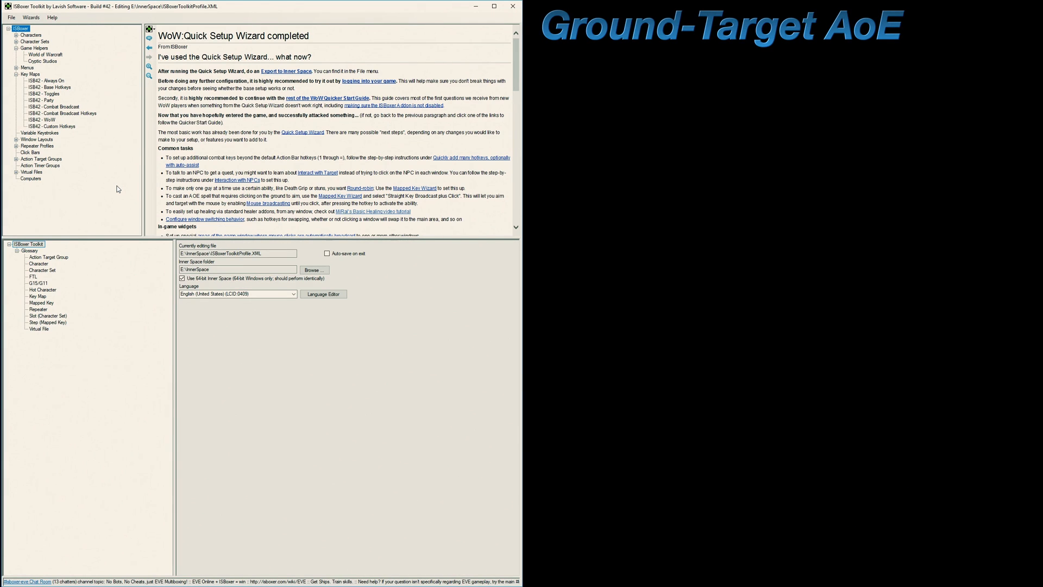
- Start the Mapped Key Wizard with ISB42 - Custom Hotkeys as the key map and continue to the key type choice
left_click(32, 16)
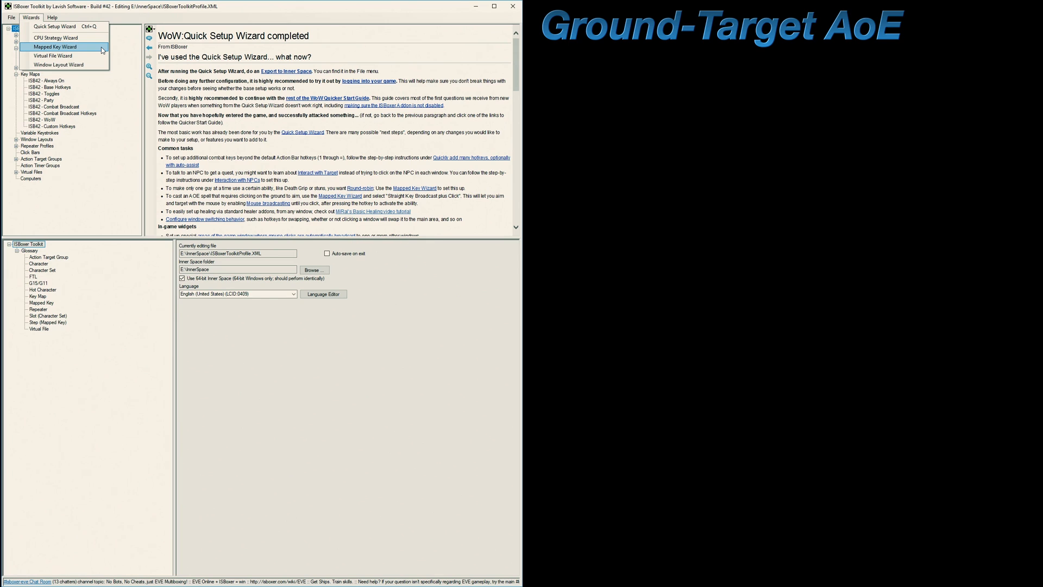
left_click(53, 47)
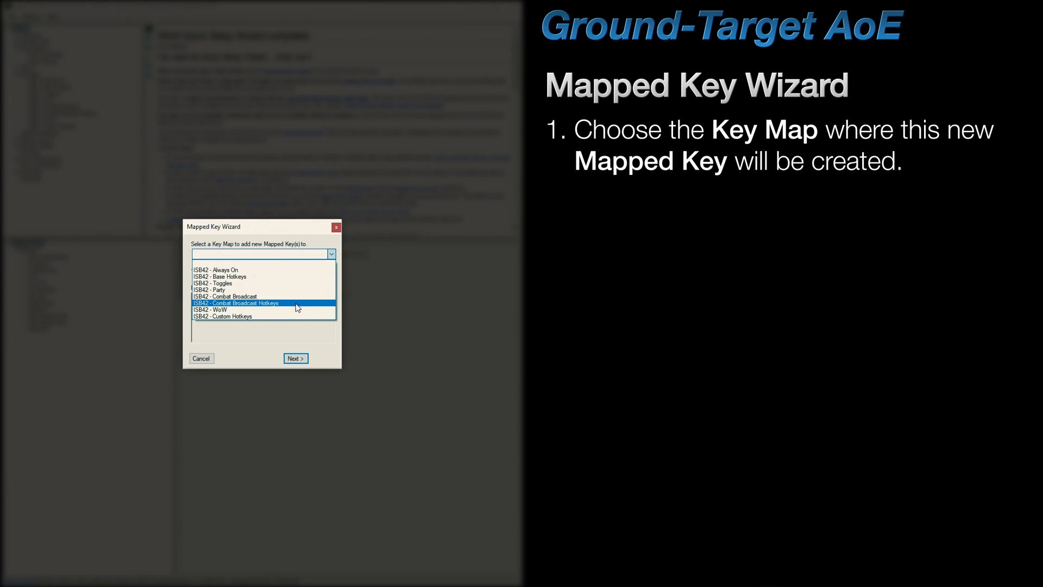
left_click(226, 316)
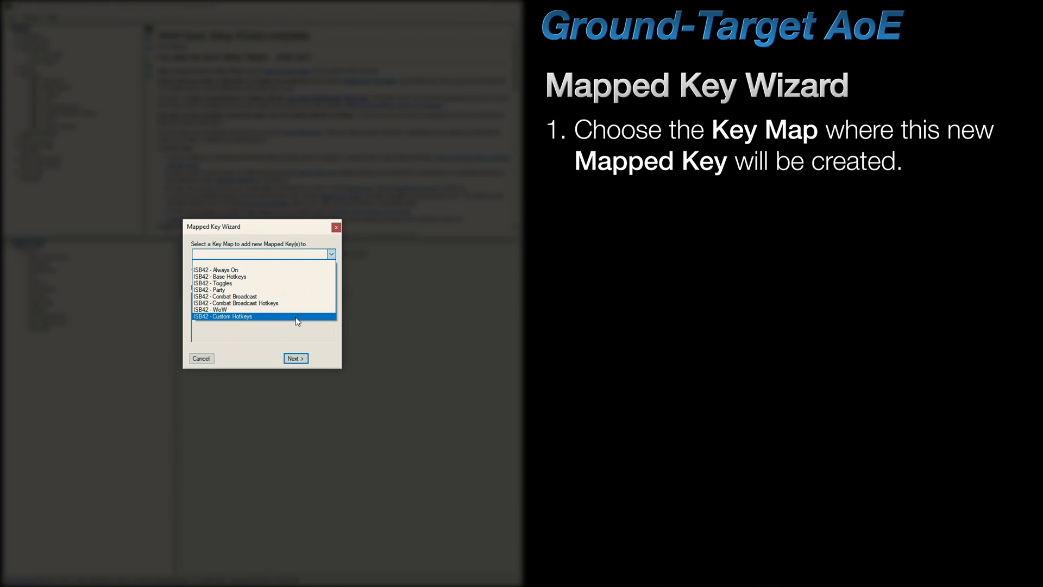
left_click(295, 357)
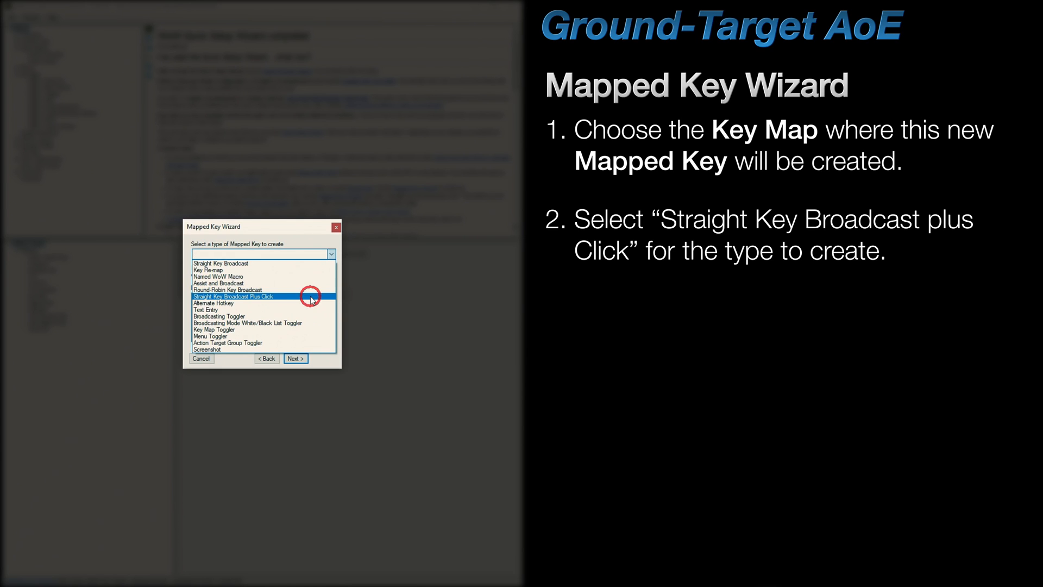
- Create a Straight Key Broadcast Plus Click mapped key on hotkey C and finish the wizard
left_click(296, 359)
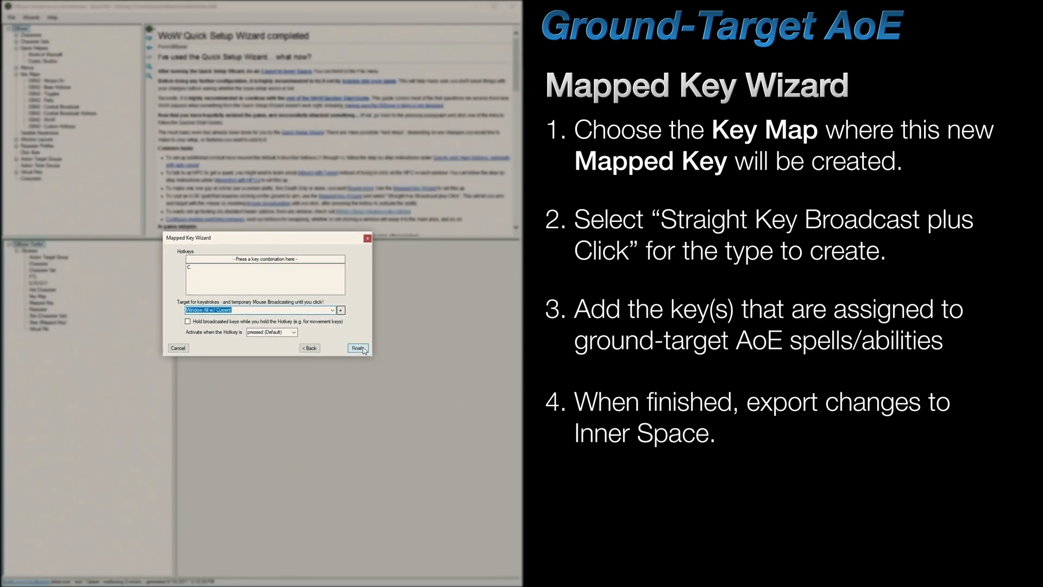
left_click(358, 348)
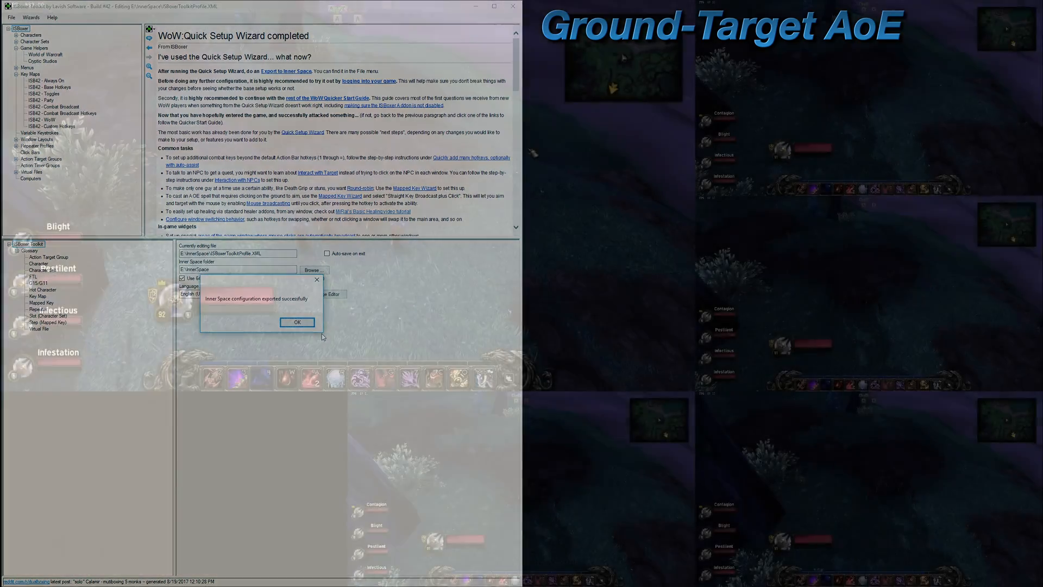
- Dismiss the export success message and cast the ground-target AoE at the chosen spot in all windows
left_click(296, 322)
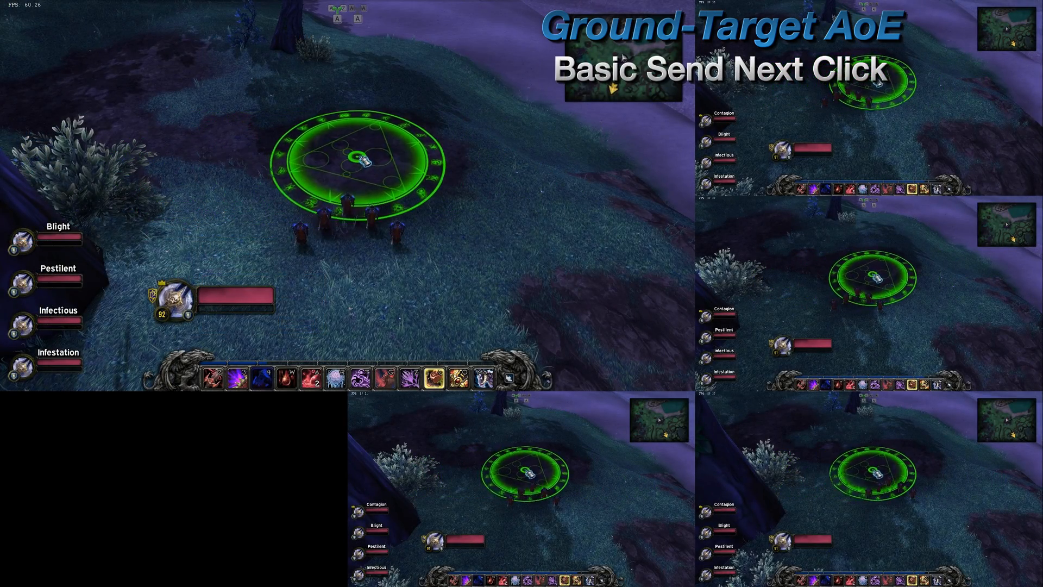
left_click(359, 159)
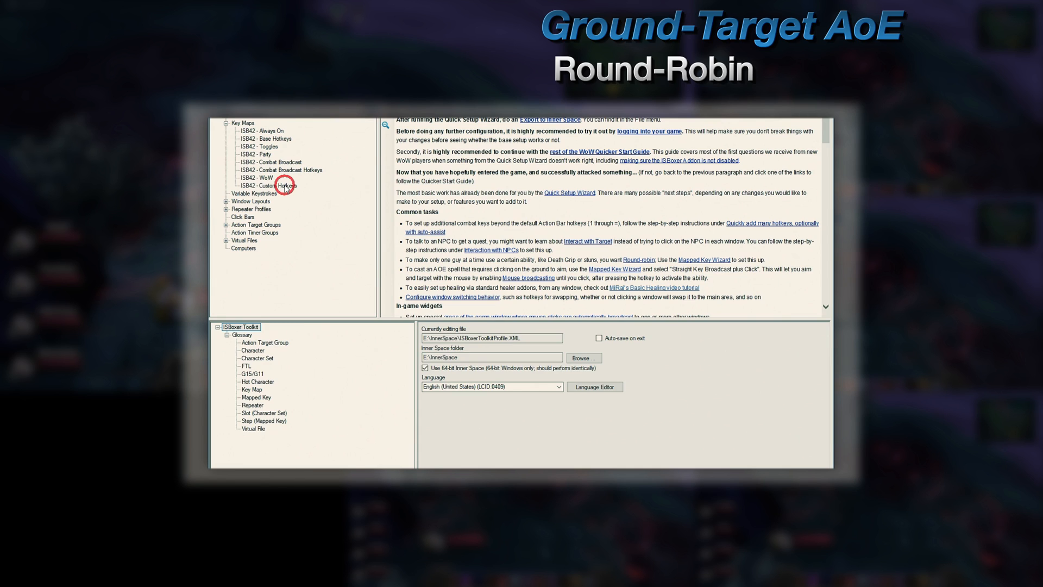
- Expand the C<Click mapped key under ISB42 - Custom Hotkeys and view its single Next Click step to all windows
left_click(270, 185)
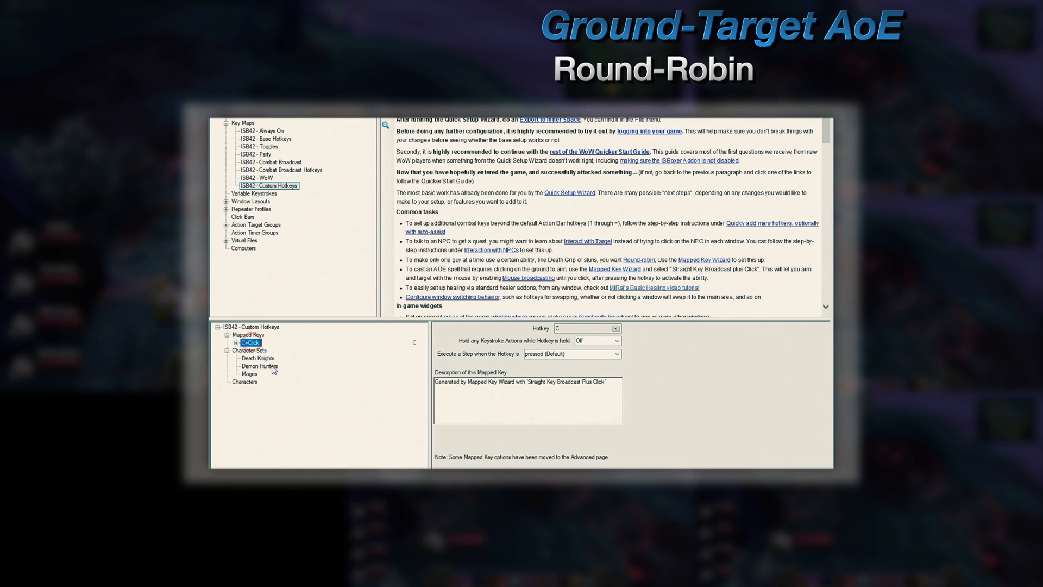
left_click(244, 342)
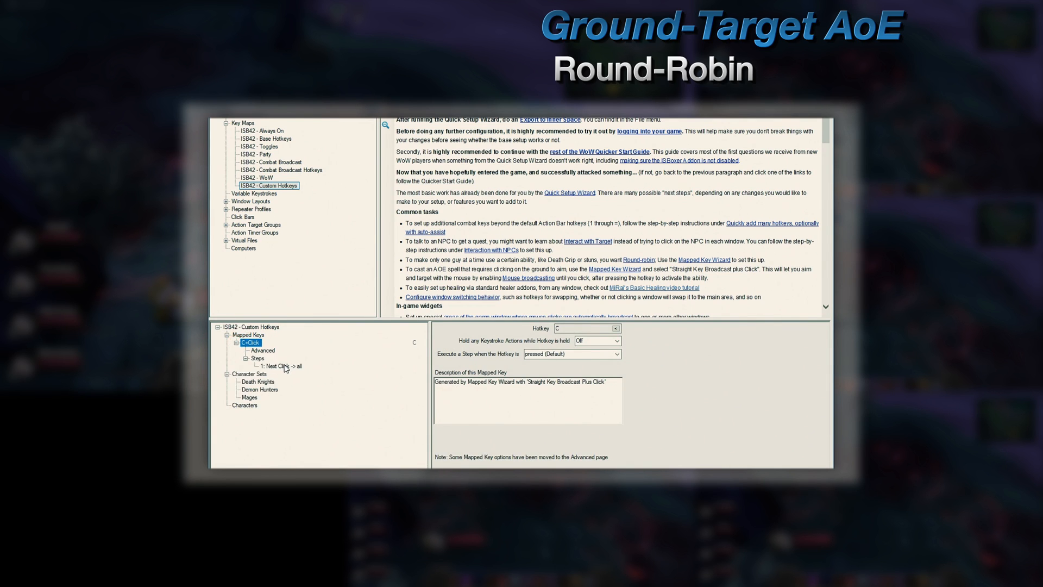
left_click(282, 366)
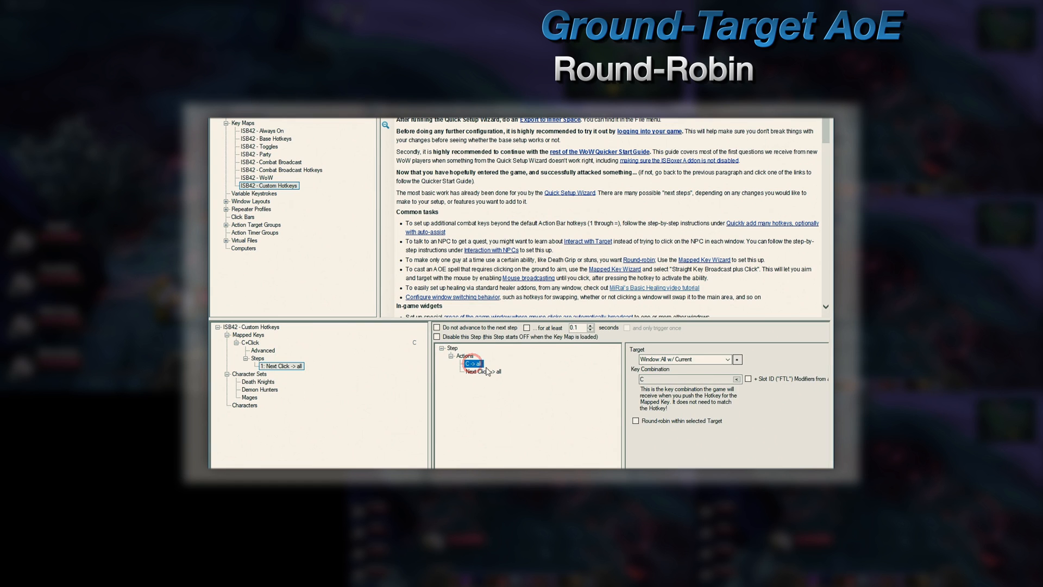
left_click(637, 420)
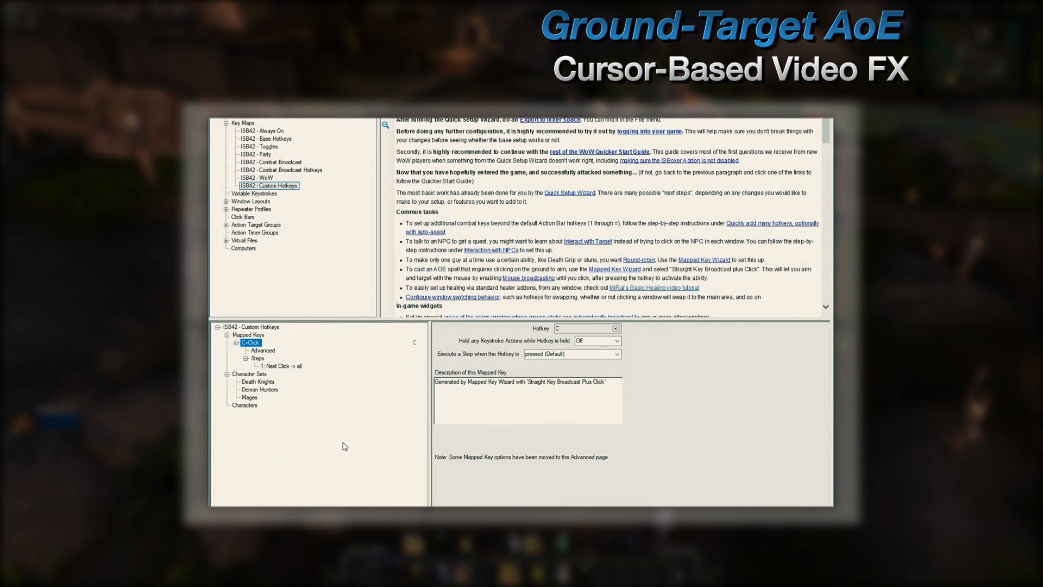
- Enable Video FX on the Next Click -> all action with 896x504 video source and output sizes
left_click(280, 366)
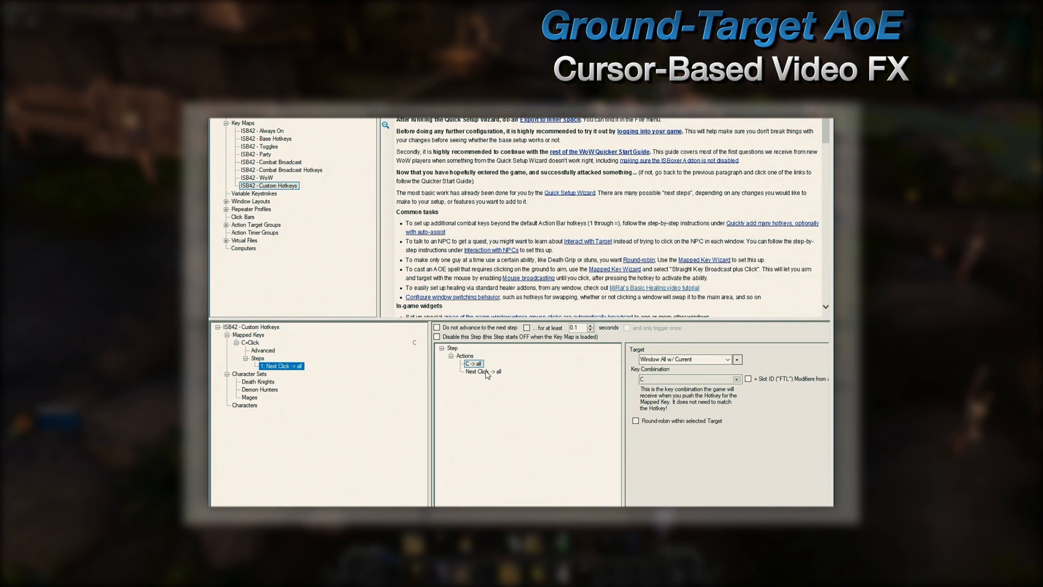
left_click(478, 372)
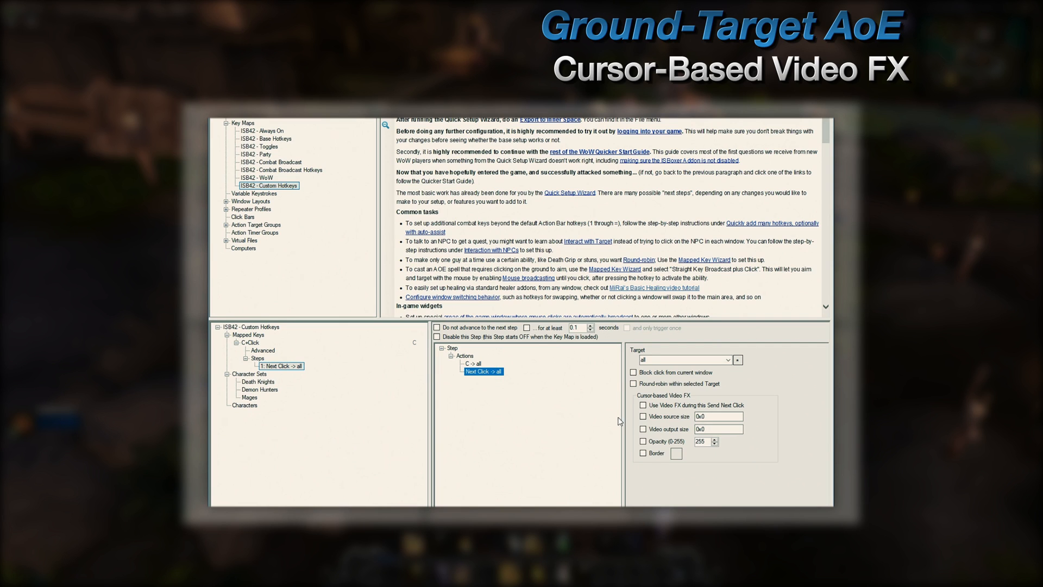
left_click(642, 406)
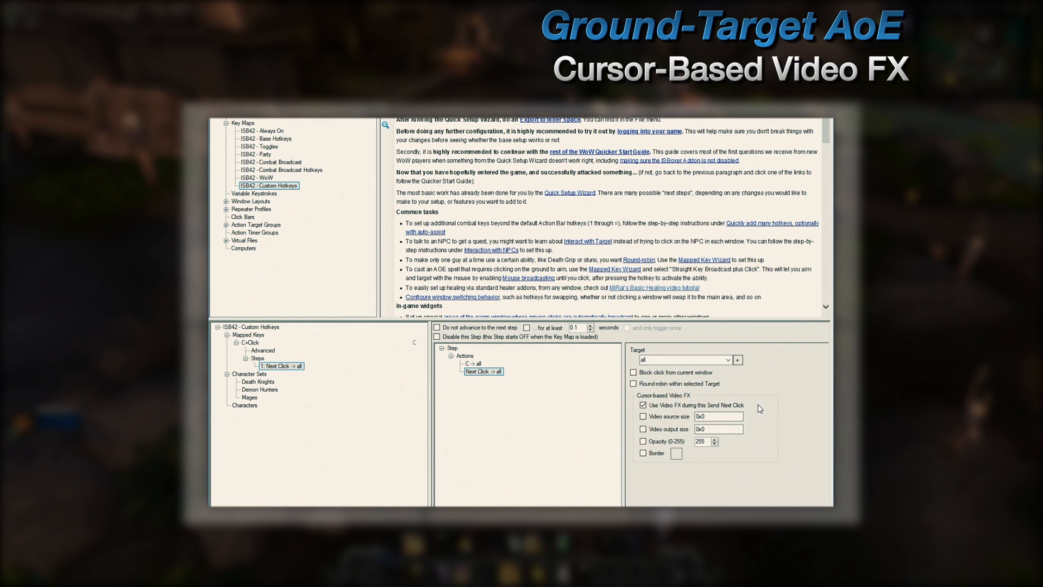
left_click(642, 416)
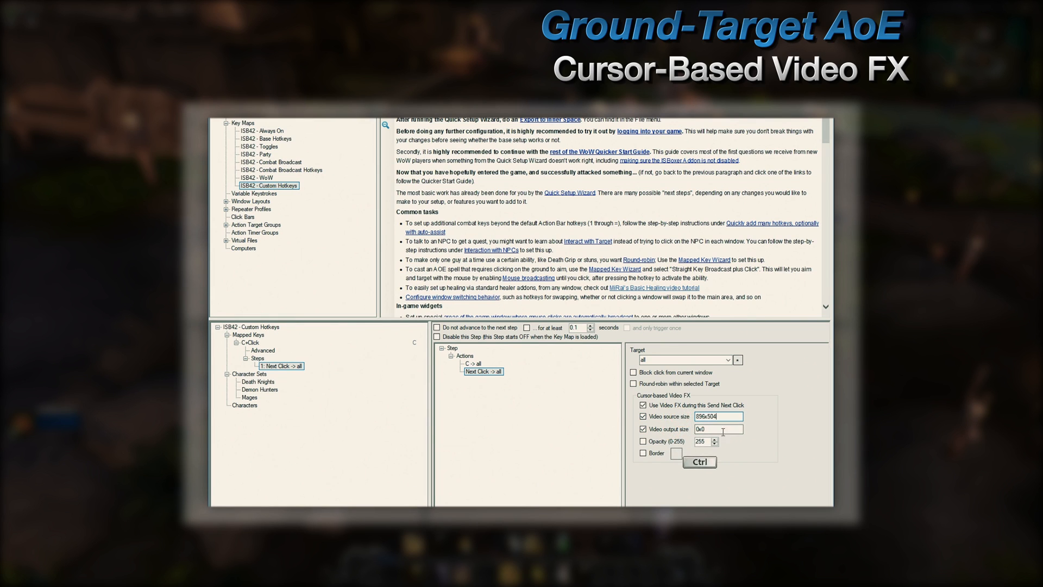
type("896x504")
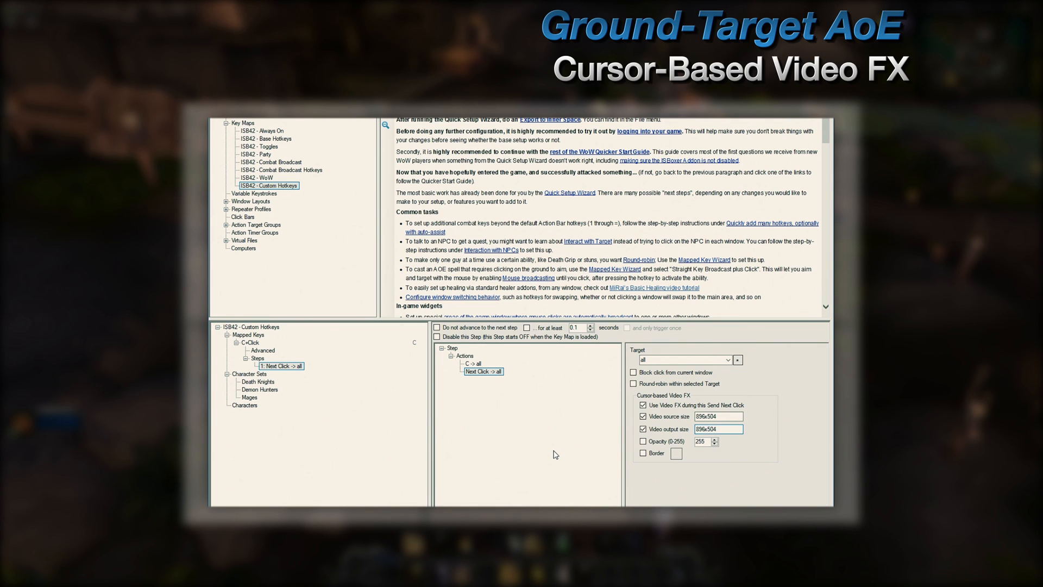
left_click(717, 428)
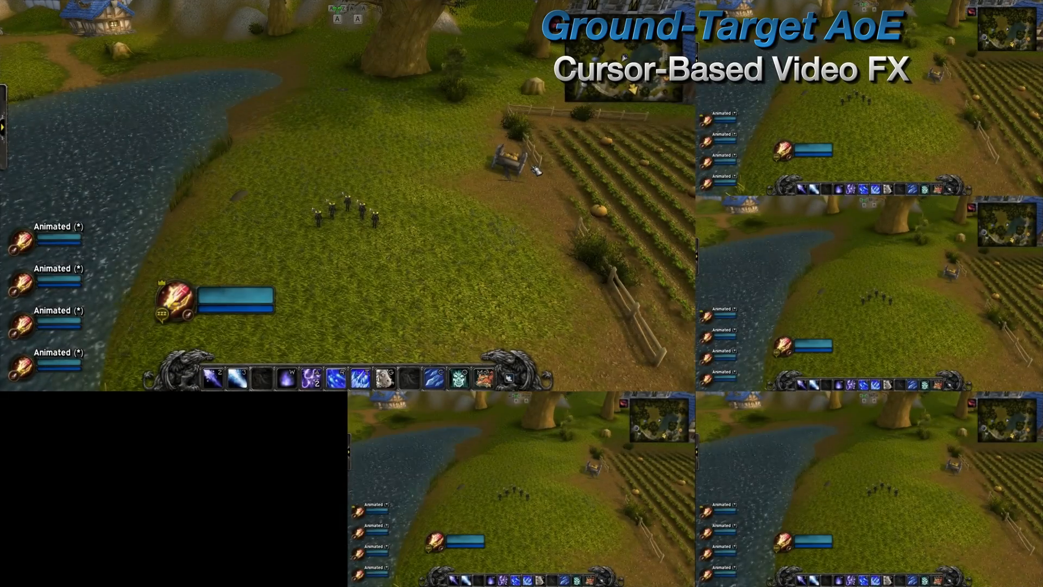
- Return from the five-character World of Warcraft view to the ISBoxer Toolkit profile
left_click(433, 378)
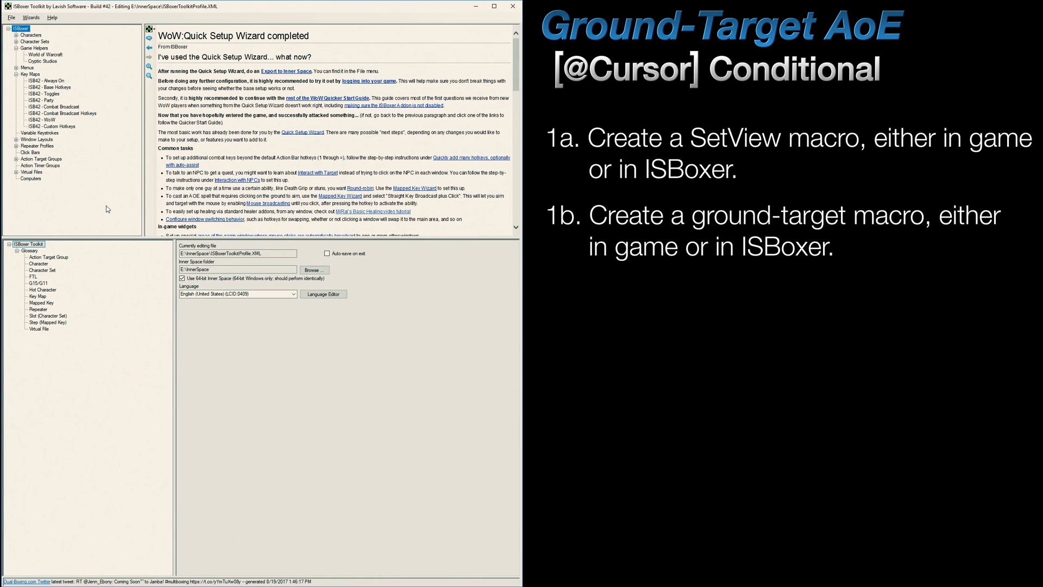
left_click(46, 55)
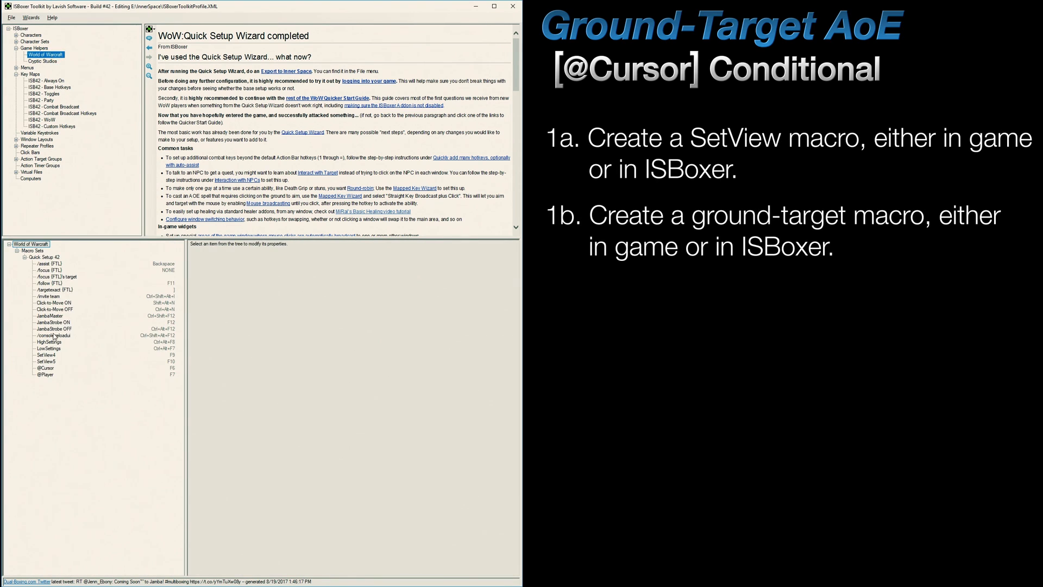
left_click(46, 354)
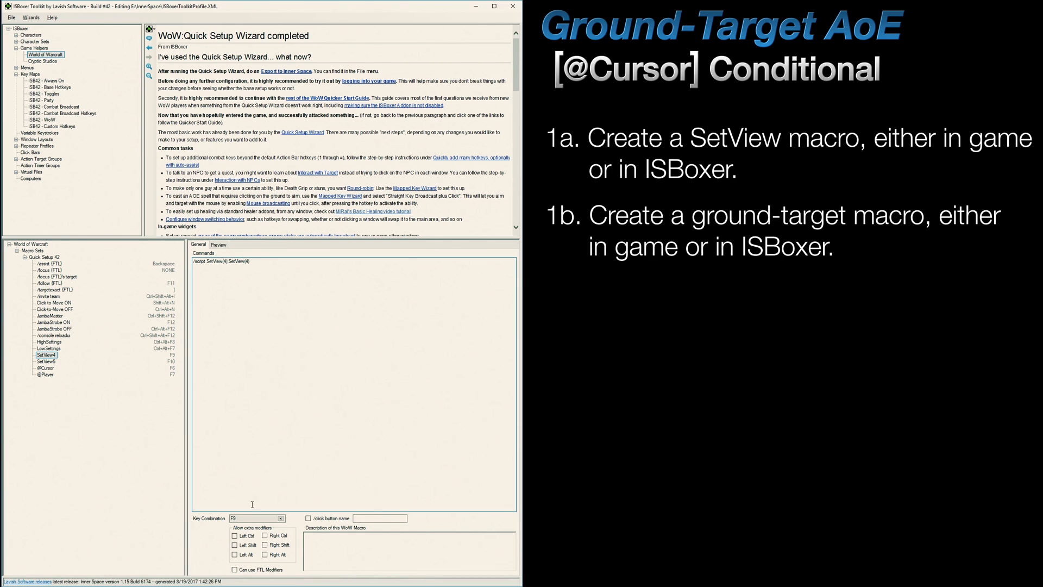
left_click(256, 518)
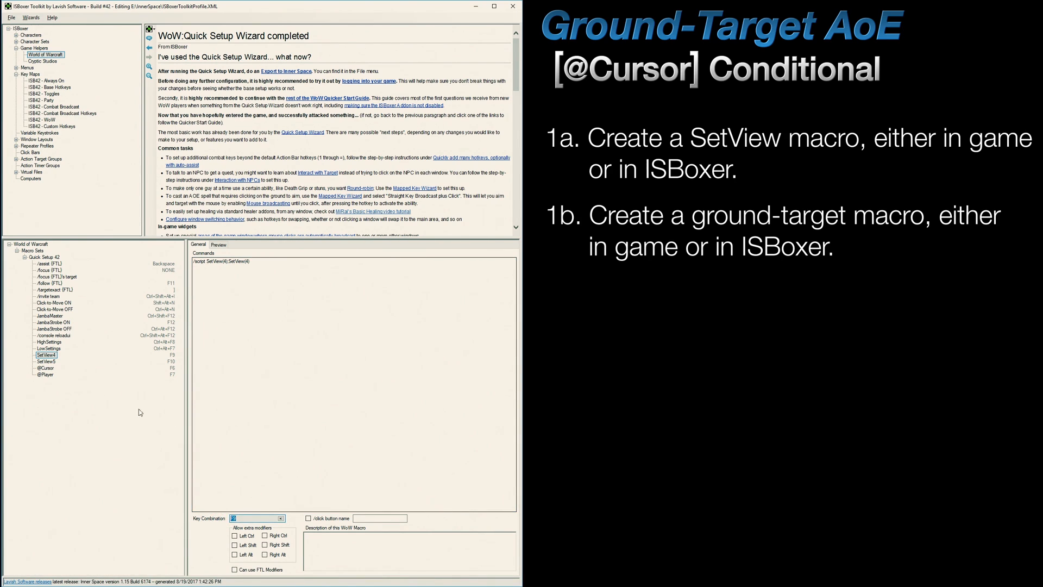
left_click(47, 368)
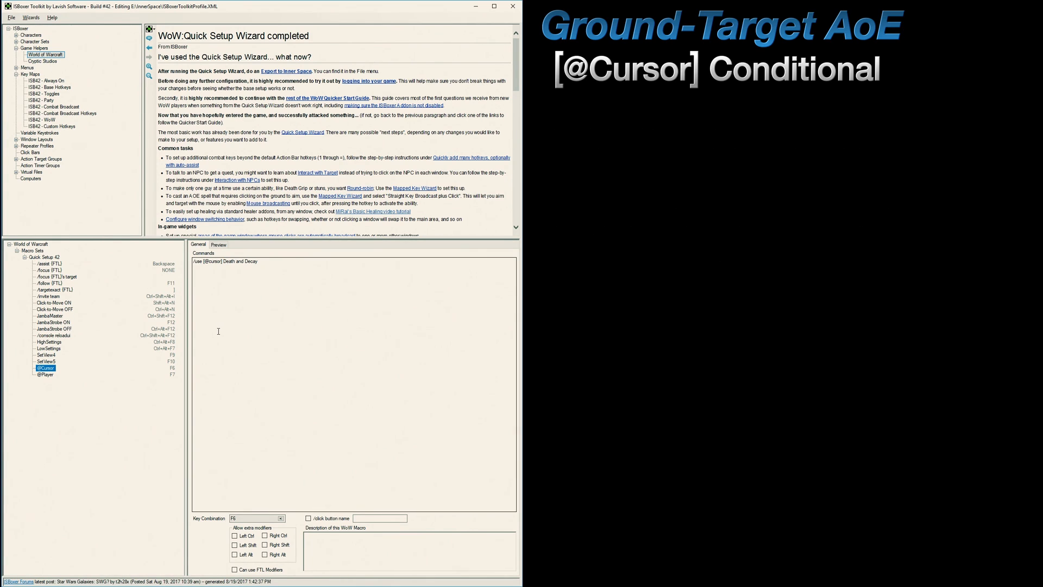
- Add a new Ground Target AoE mapped key under ISB42 - Custom Hotkeys on hotkey C, executing when pressed OR released
left_click(53, 126)
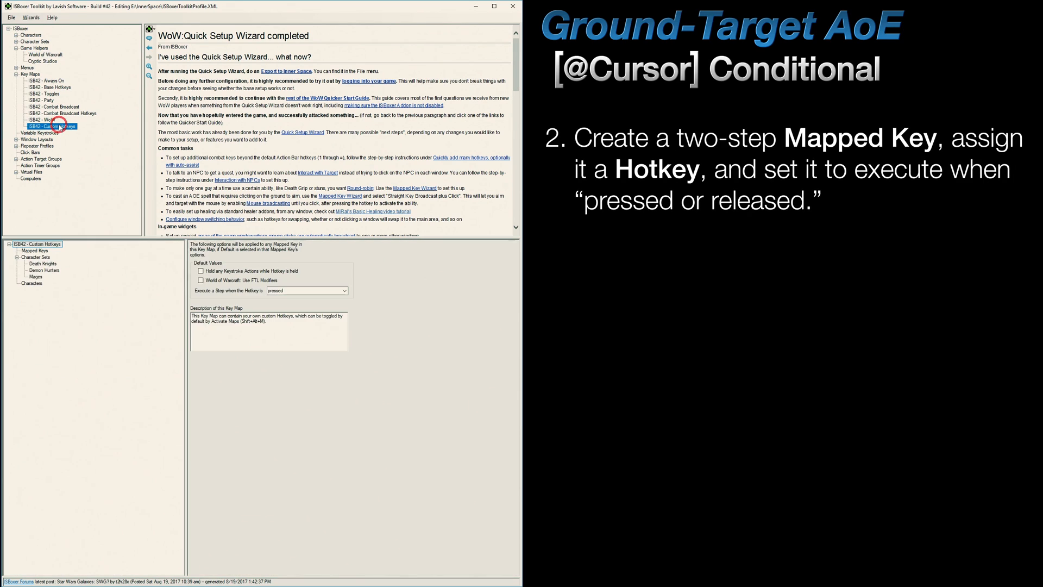
right_click(34, 251)
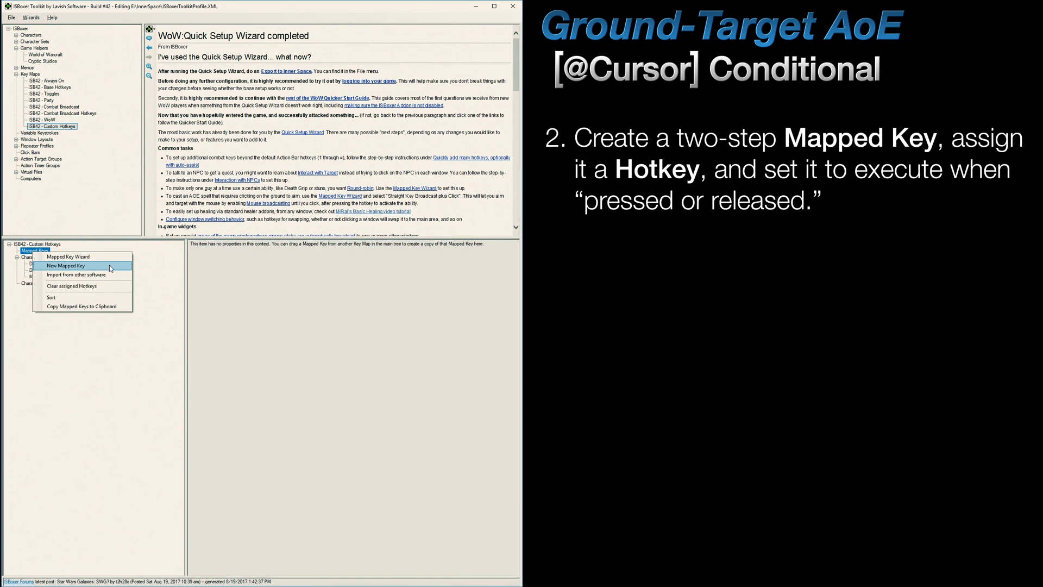
left_click(67, 265)
type("Ground Target AoE")
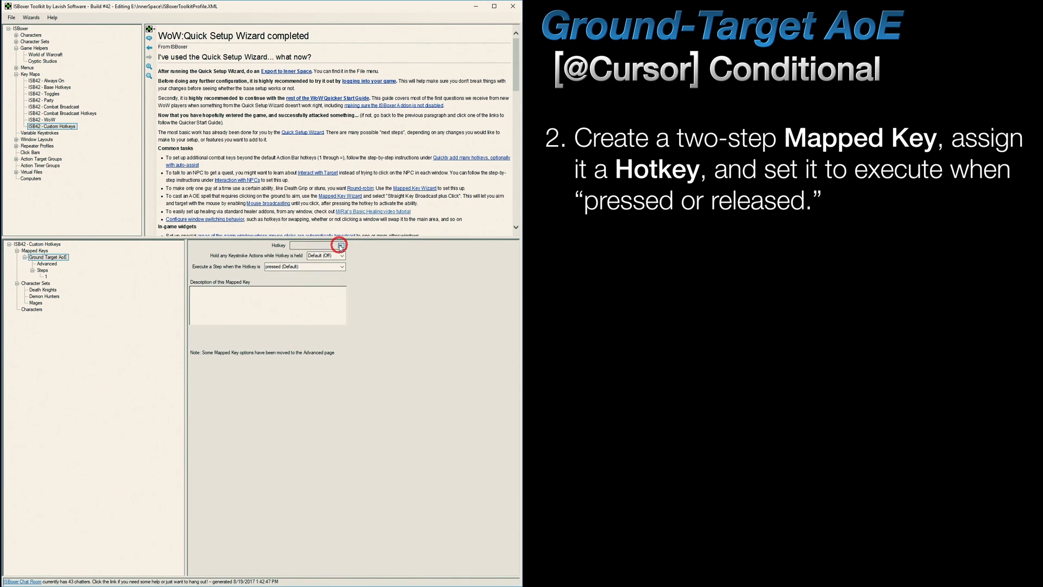
left_click(342, 245)
type("C")
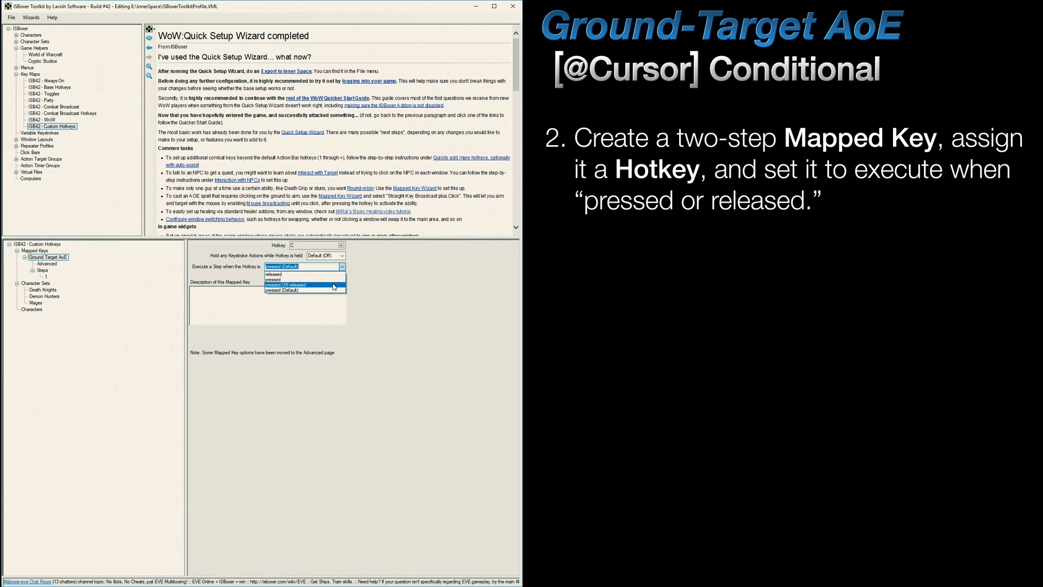
left_click(286, 285)
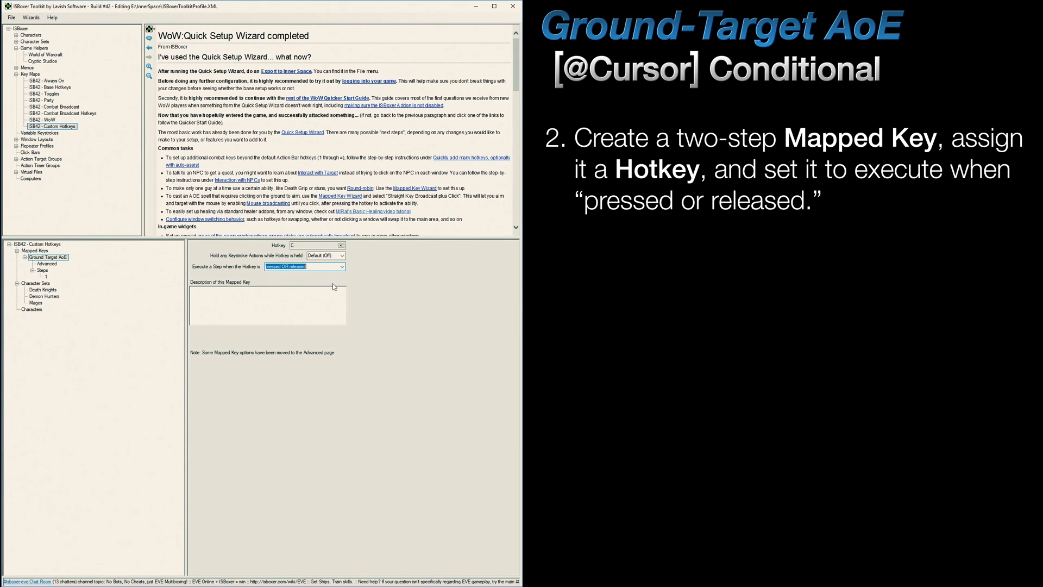
- Add step 1 with a Named World of Warcraft Macro Action running SetView4 from Quick Setup 42 on all windows
right_click(39, 271)
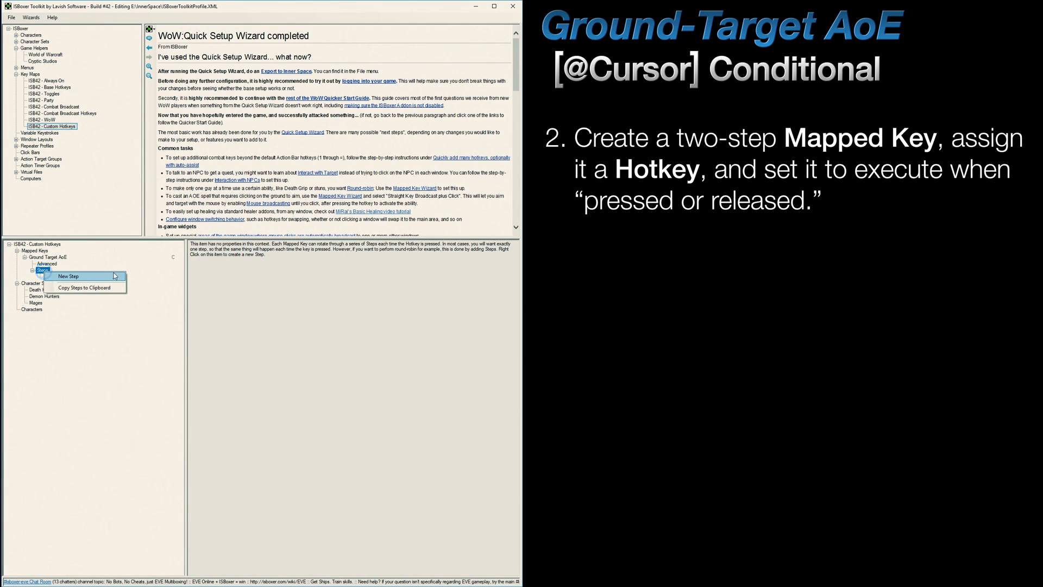
left_click(68, 275)
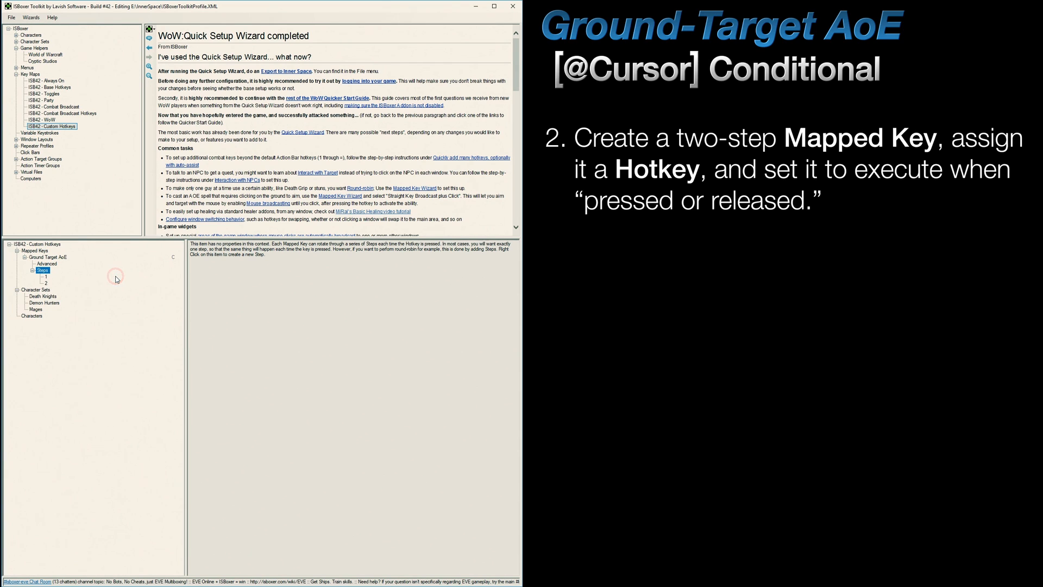
left_click(42, 270)
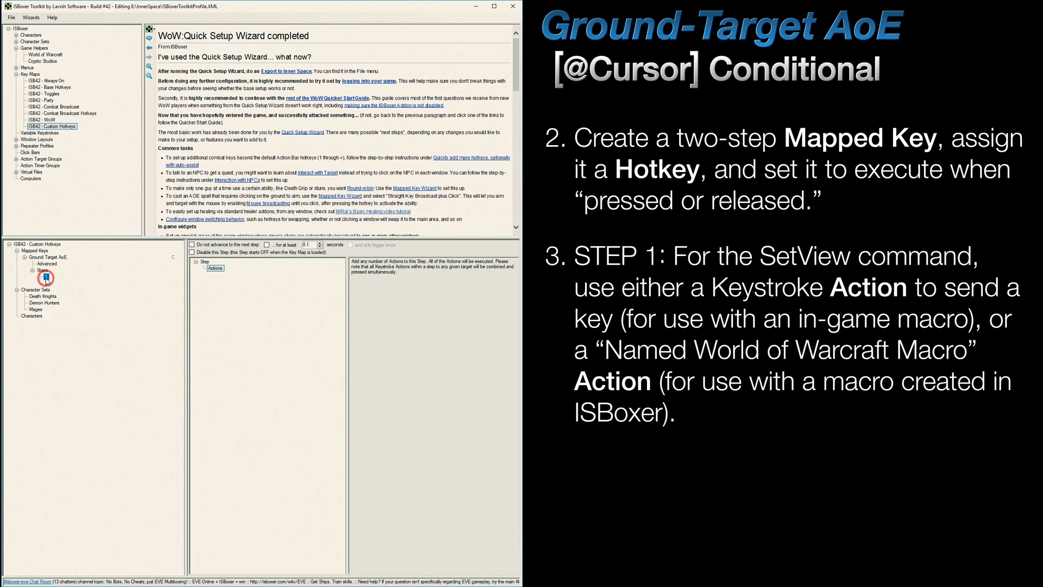
right_click(214, 268)
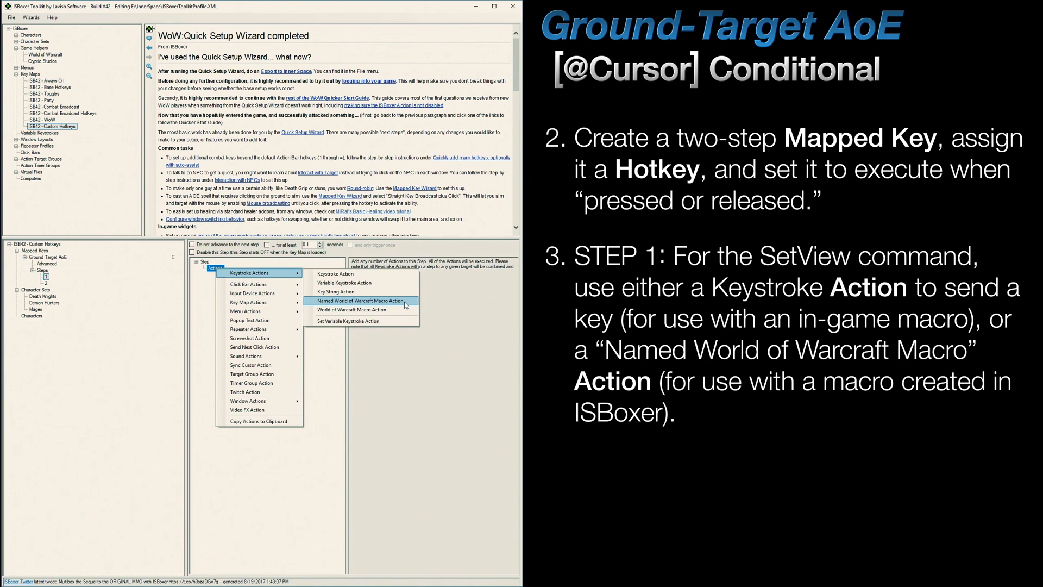
left_click(357, 301)
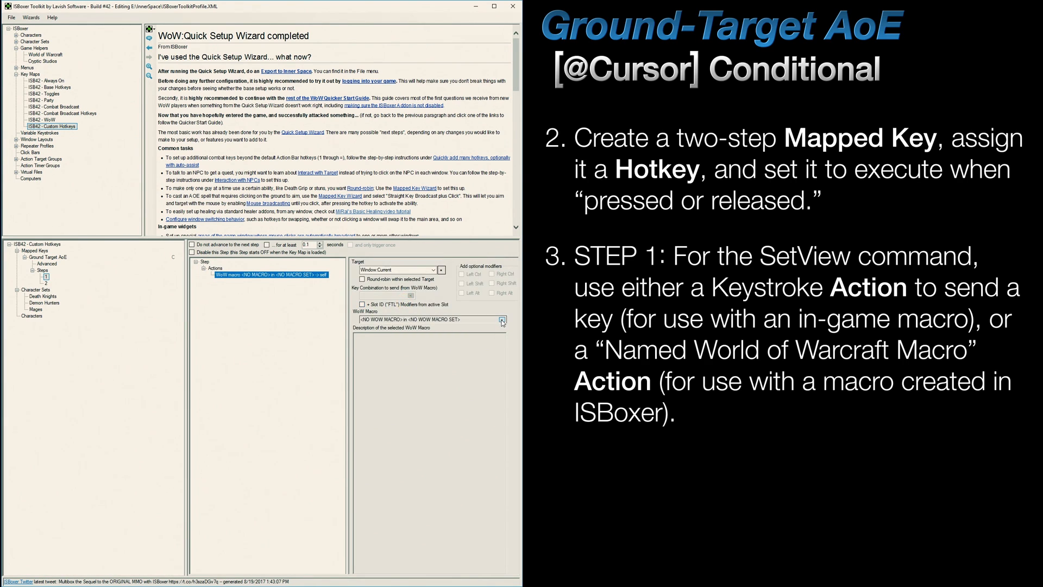
left_click(502, 319)
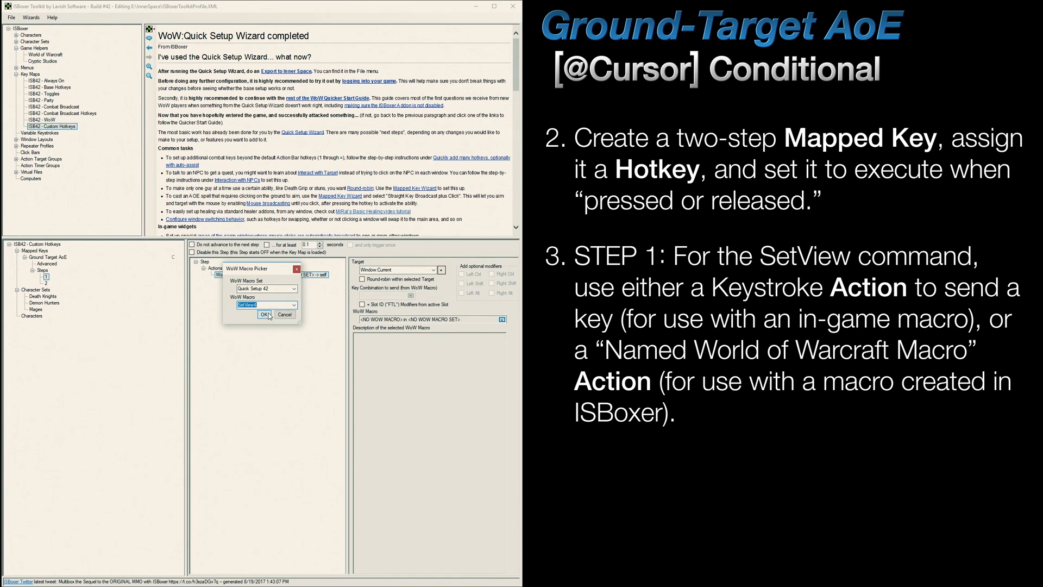
left_click(434, 269)
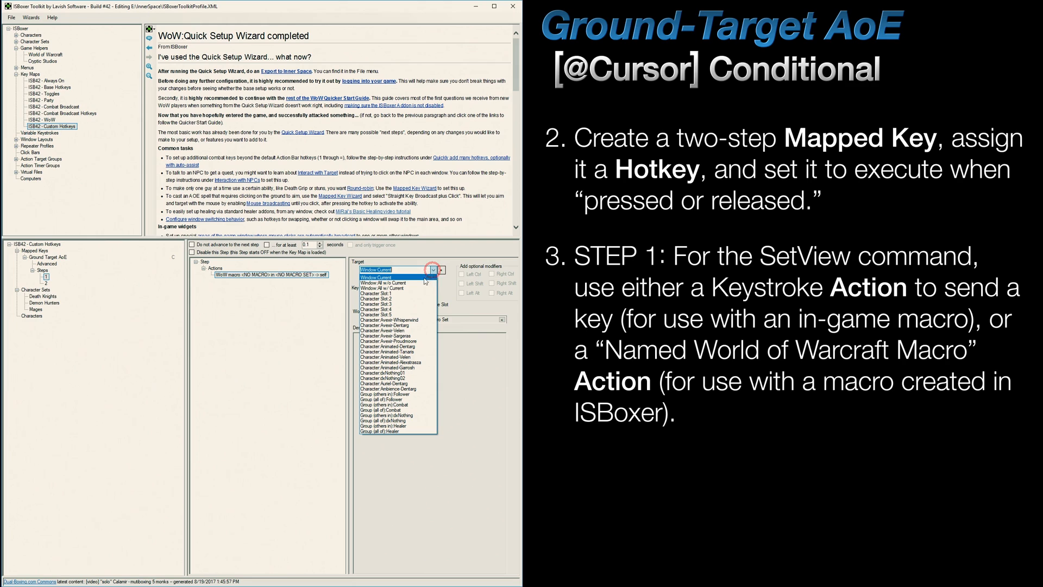
left_click(391, 287)
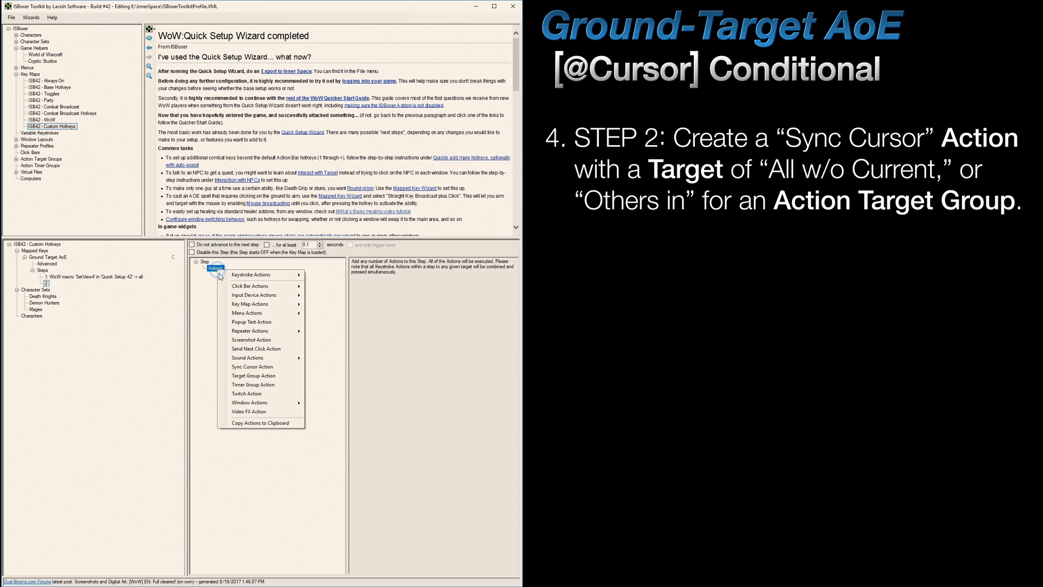
- Add a Sync Cursor action to step 2 targeted at Window All w/o Current
left_click(253, 366)
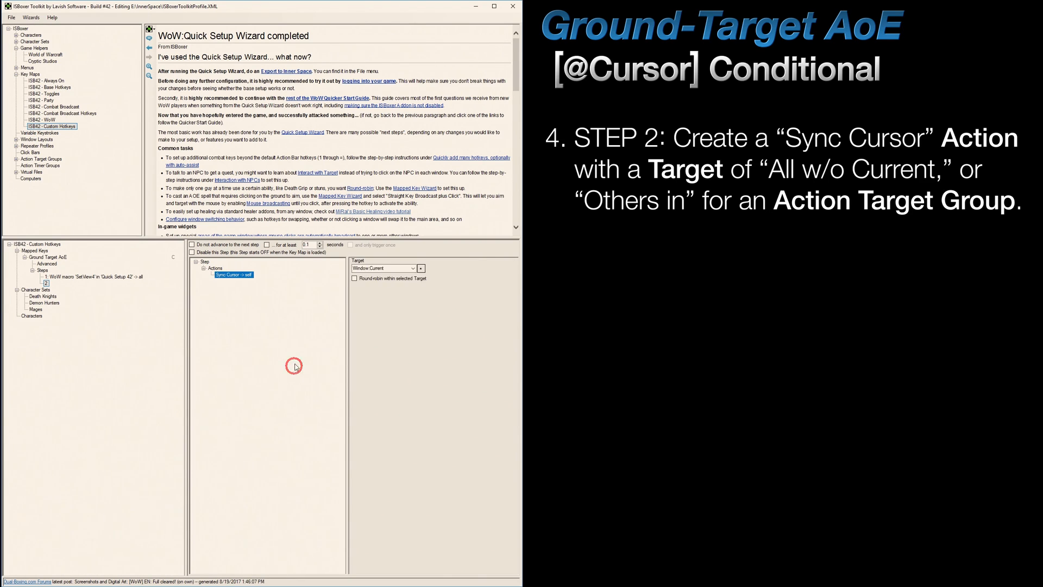
left_click(412, 269)
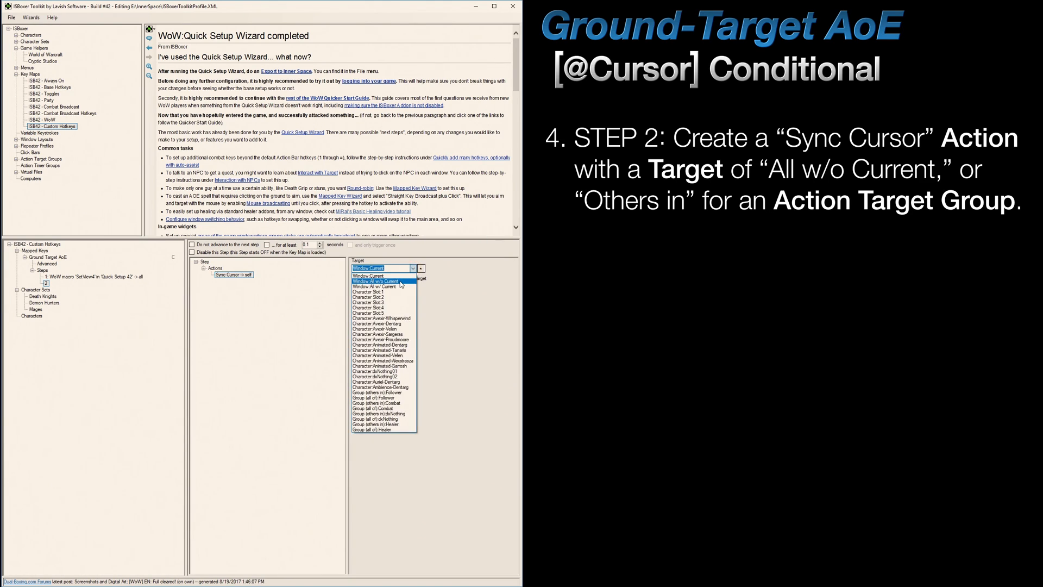
left_click(382, 287)
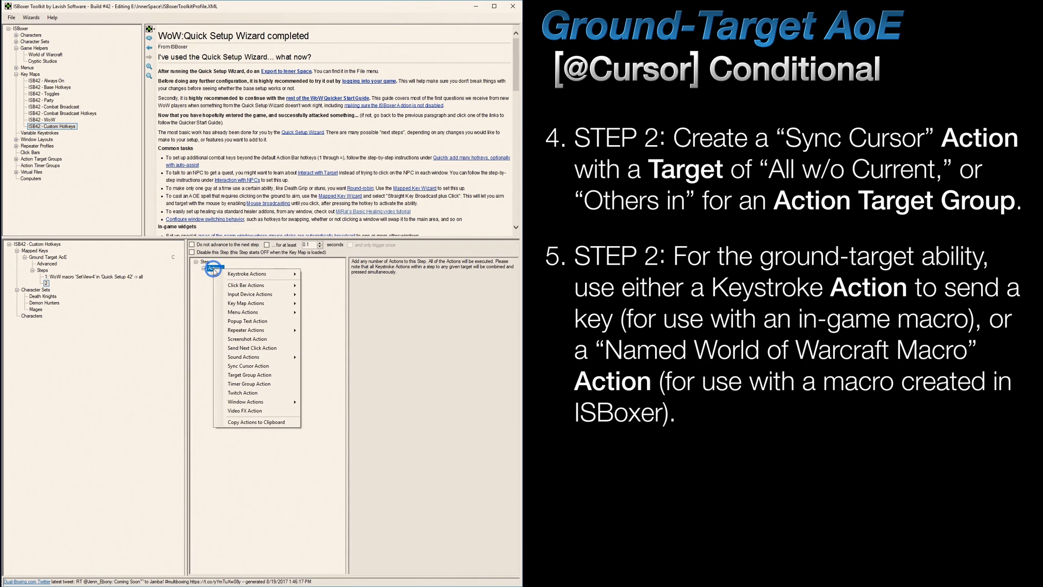
mouse_move(249, 273)
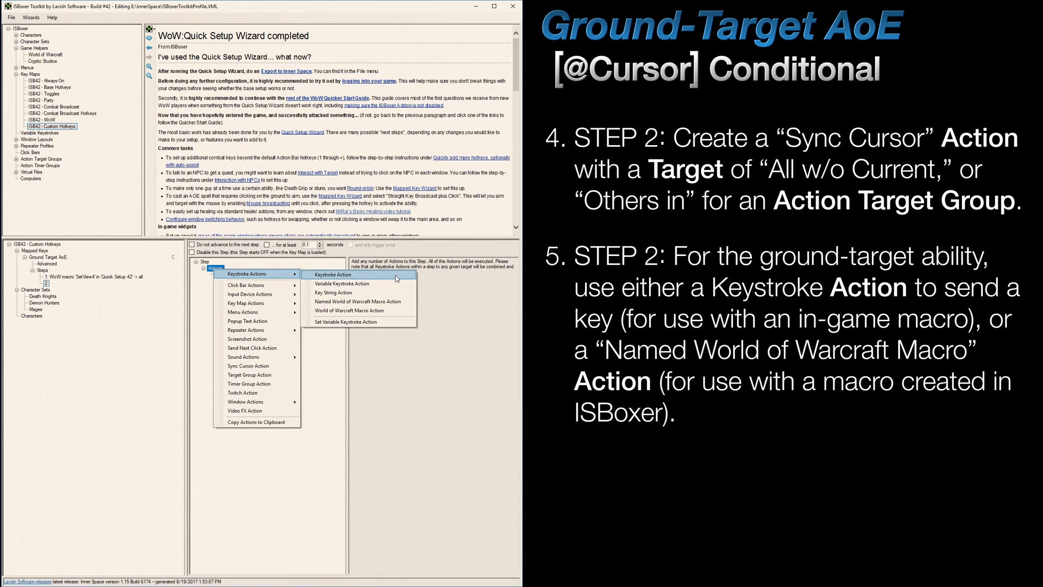
mouse_move(357, 301)
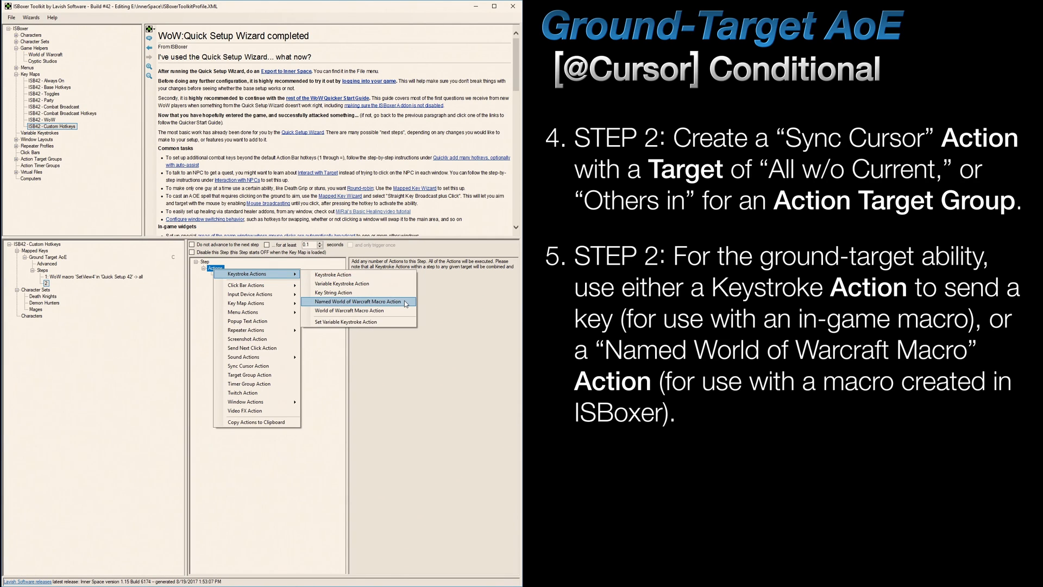
left_click(358, 301)
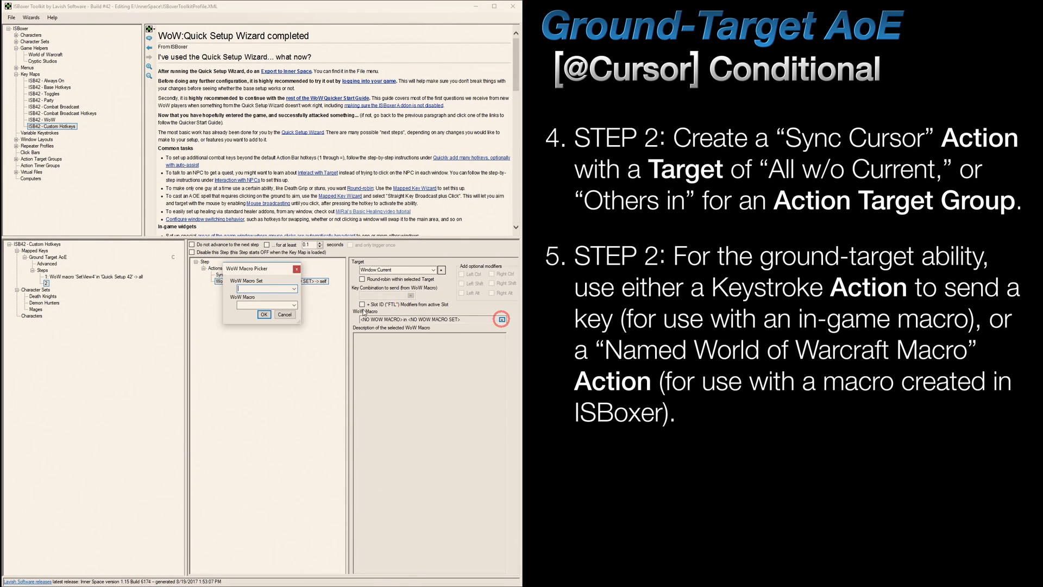
left_click(293, 304)
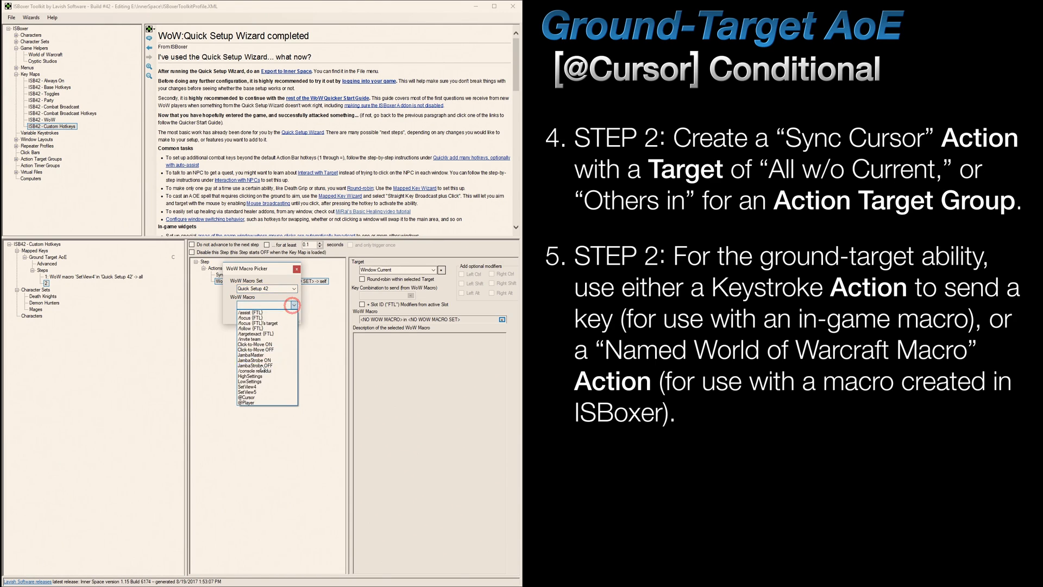
left_click(254, 398)
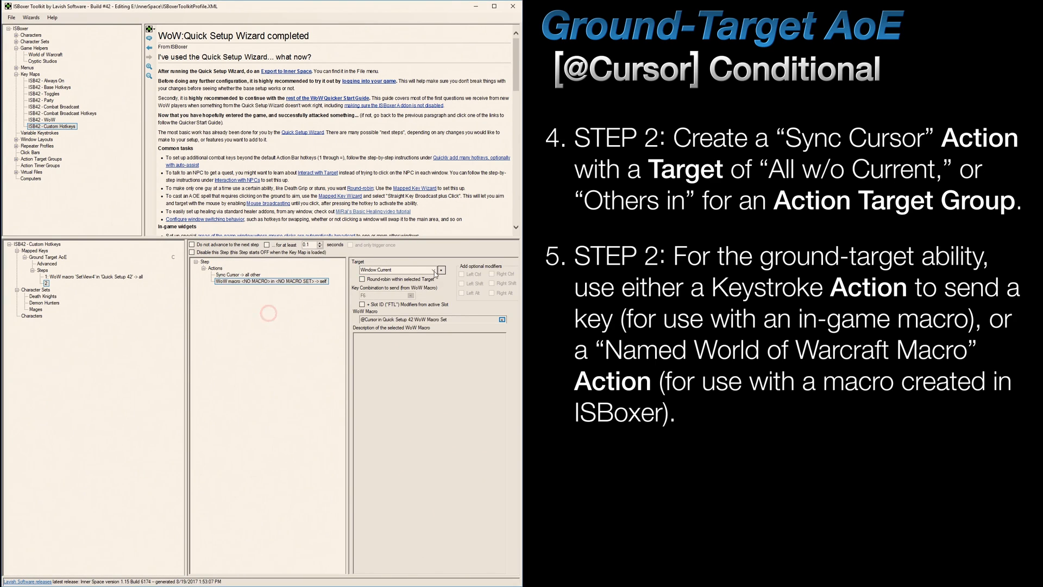
left_click(398, 269)
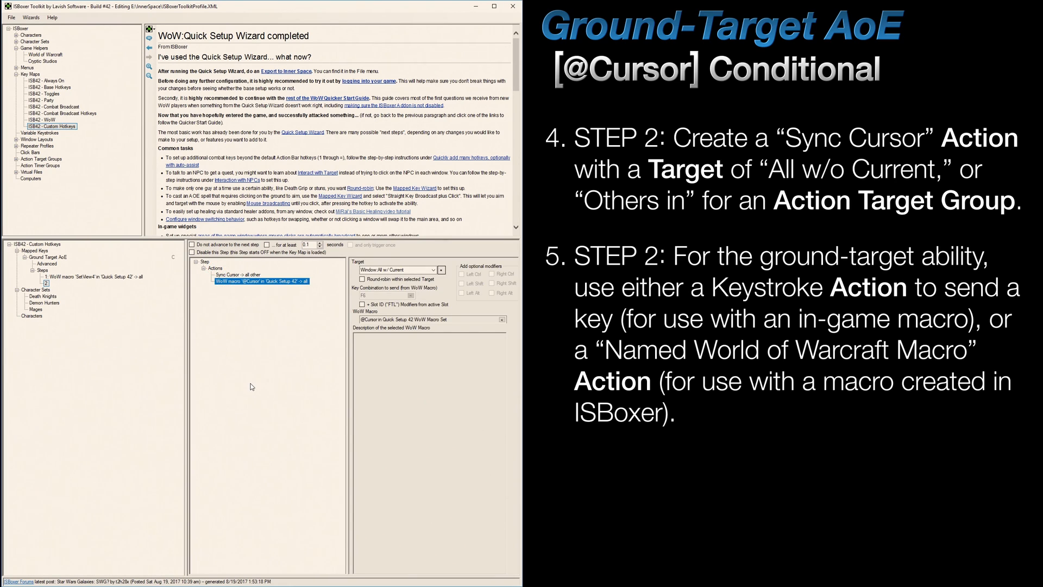
left_click(48, 93)
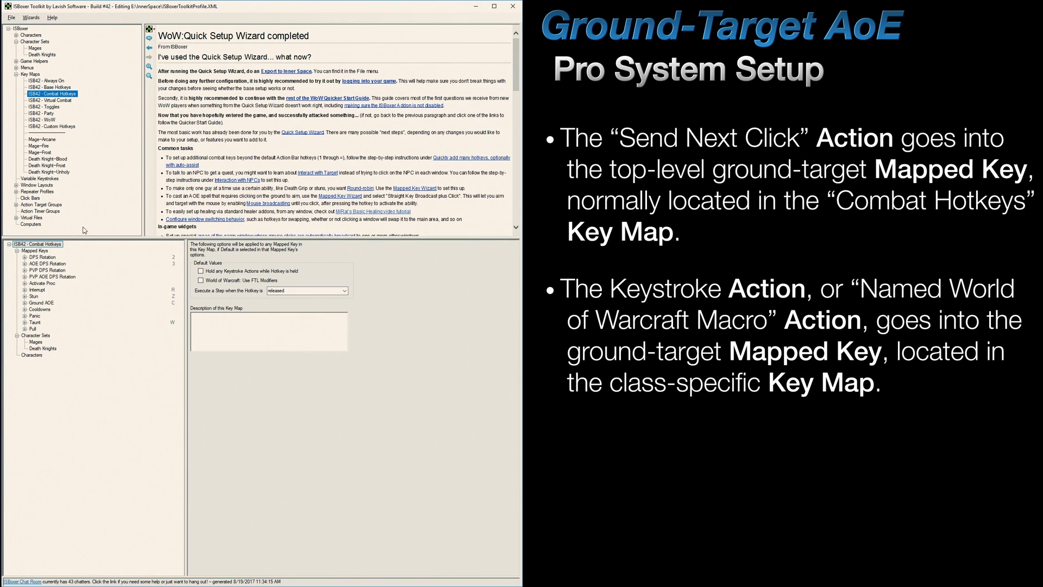
- Select the Ground AOE mapped key in Combat Hotkeys and expand its Send Next Click step
left_click(40, 303)
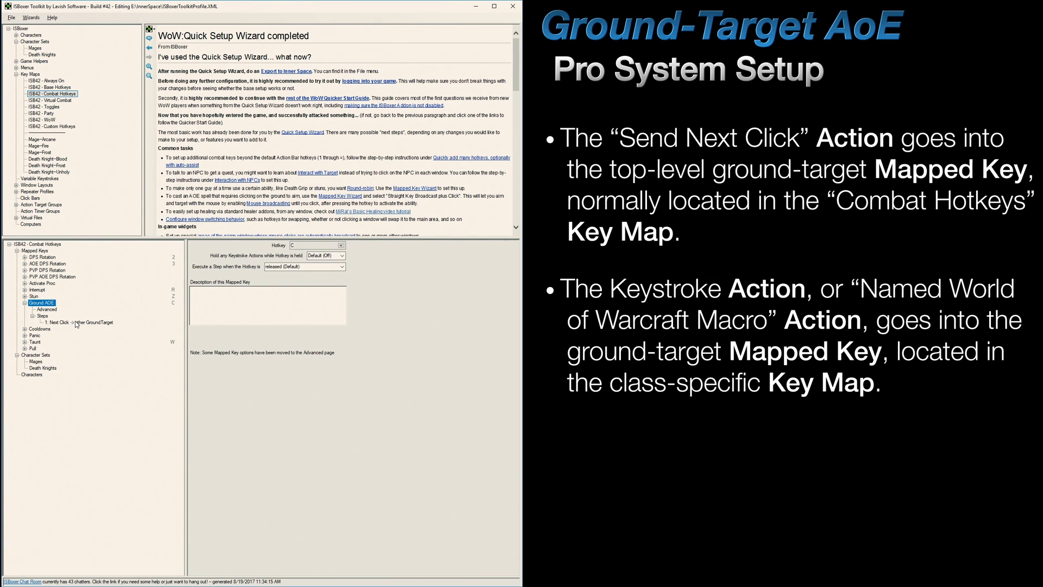
left_click(78, 321)
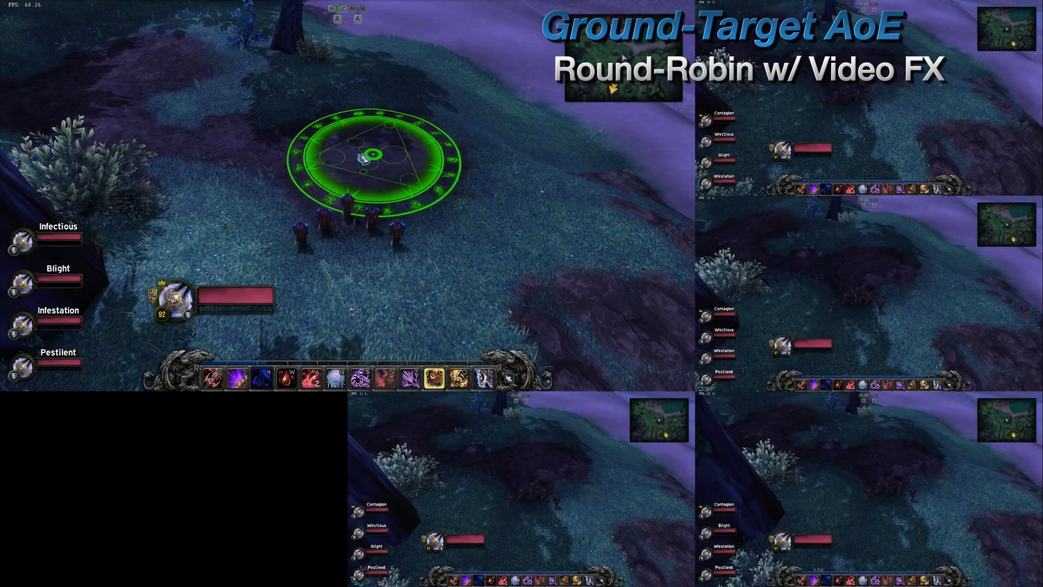
- Place the ground-target AoE so it lands on the same spot in all five windows
left_click(430, 375)
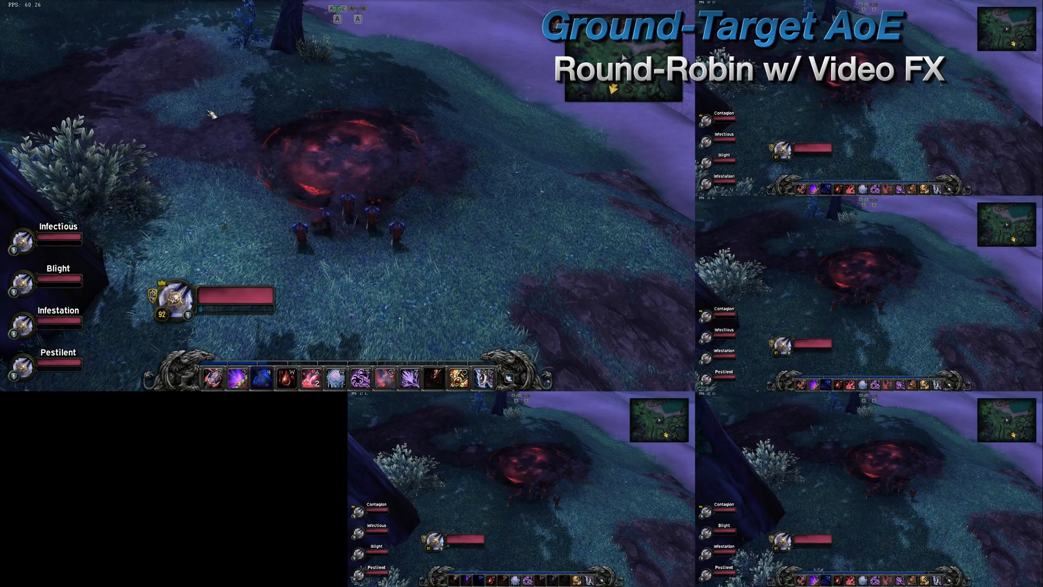